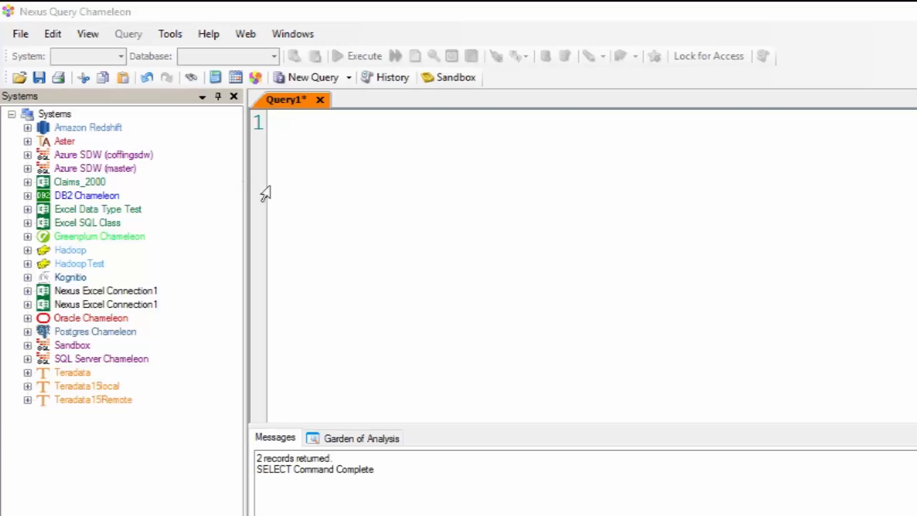
# Right-click the Systems root to add a new data source connection
pyautogui.click(54, 114)
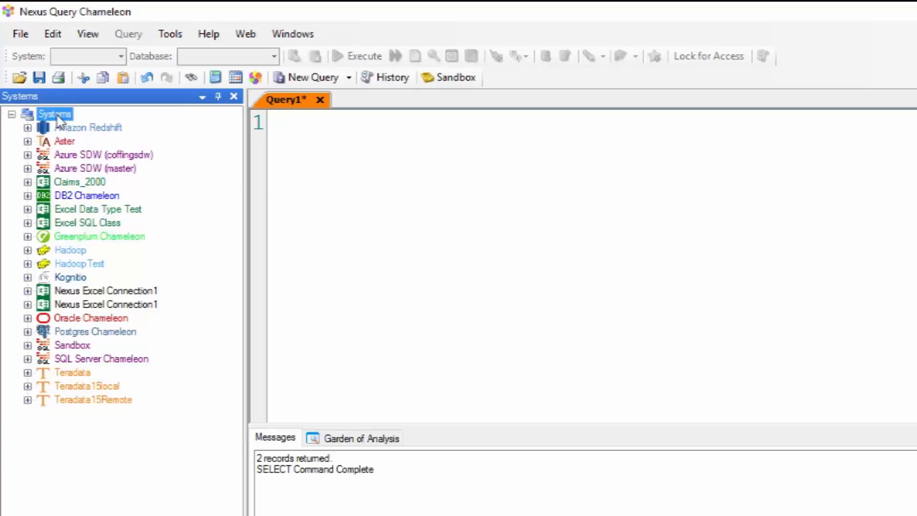
pyautogui.rightClick(54, 114)
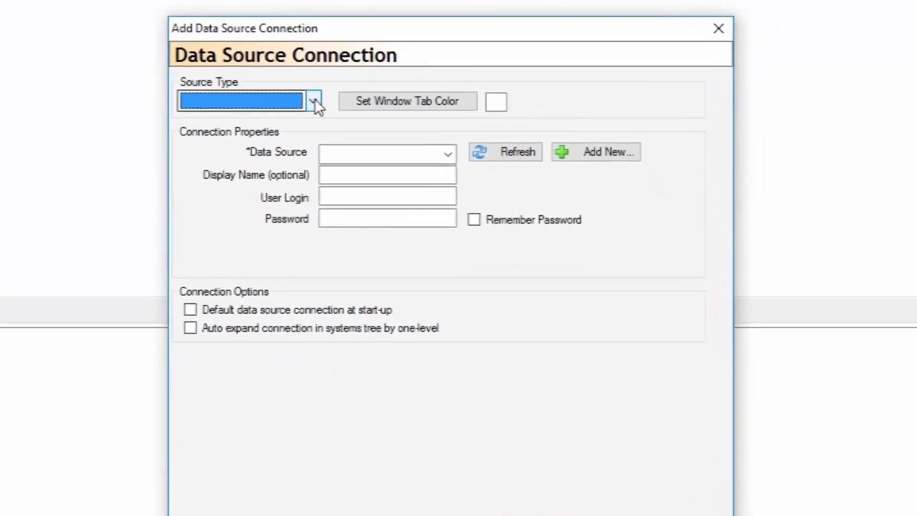
# Set the source type to Teradata and the window tab colour to blue
pyautogui.click(314, 100)
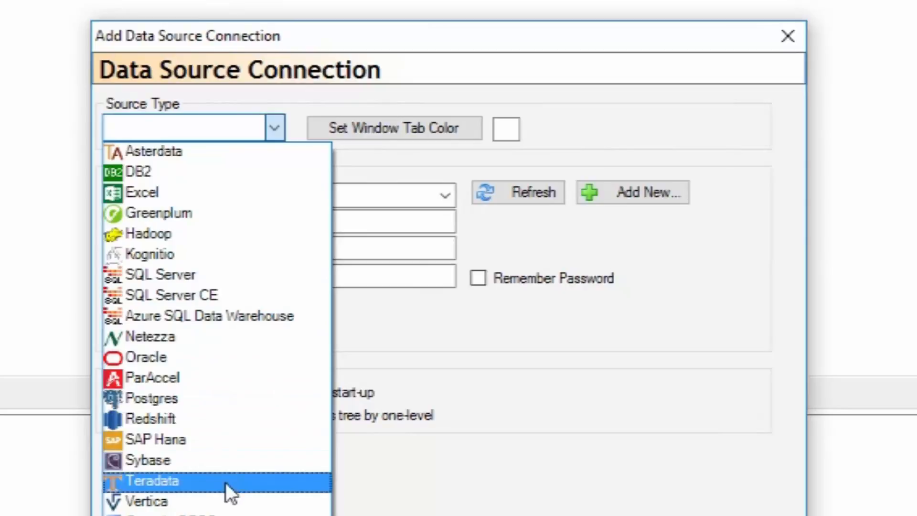
pyautogui.click(153, 480)
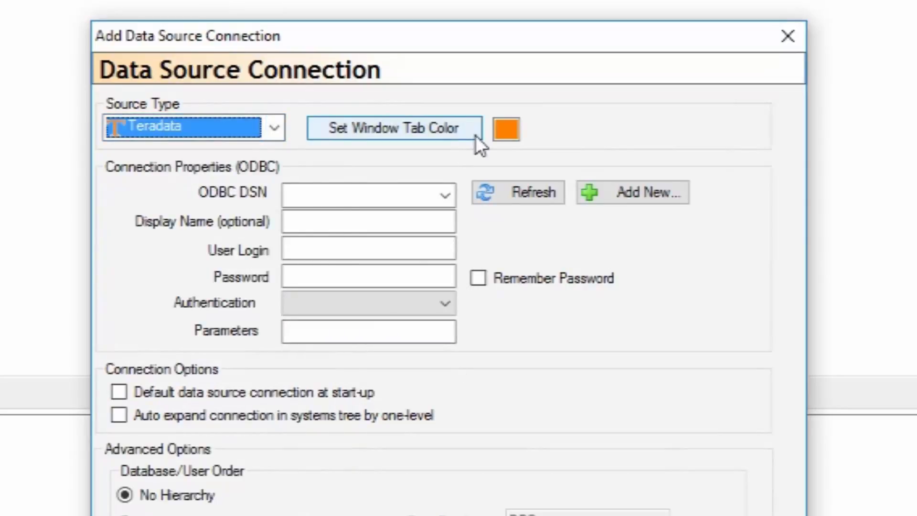
pyautogui.click(393, 127)
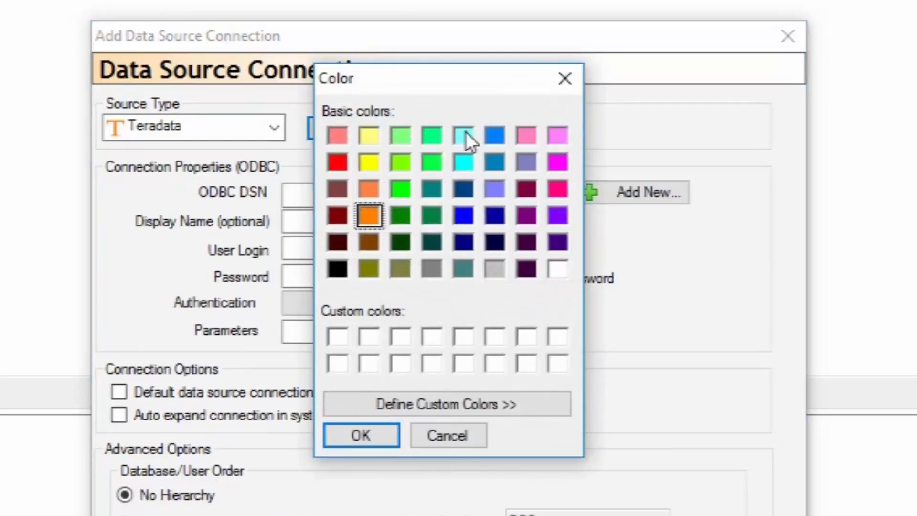
pyautogui.moveTo(479, 155)
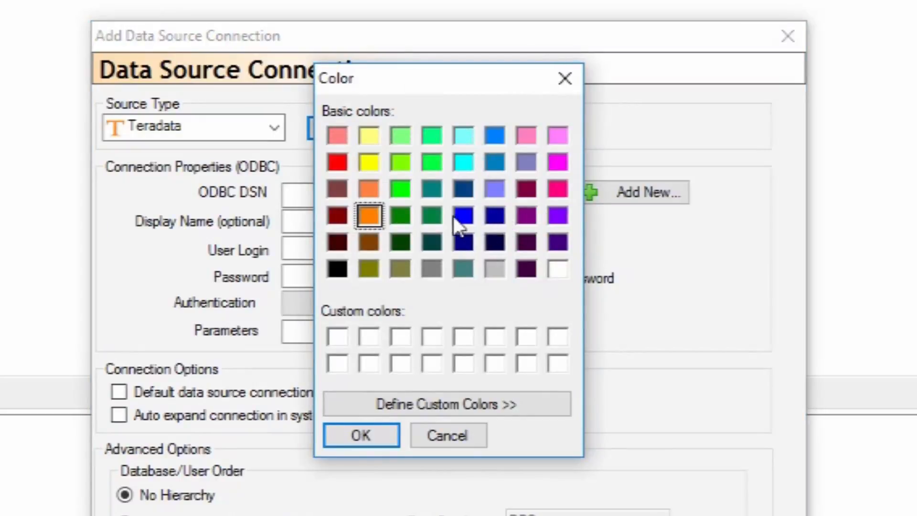
pyautogui.click(463, 214)
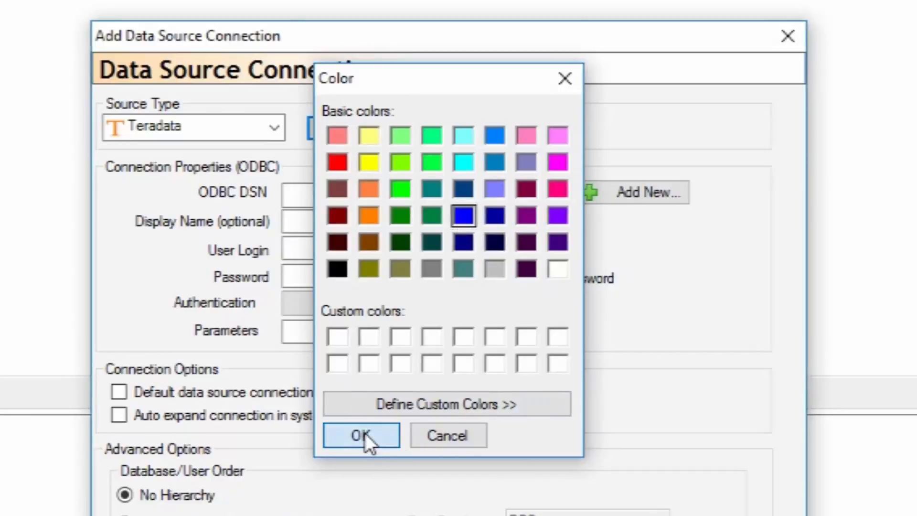
pyautogui.click(360, 435)
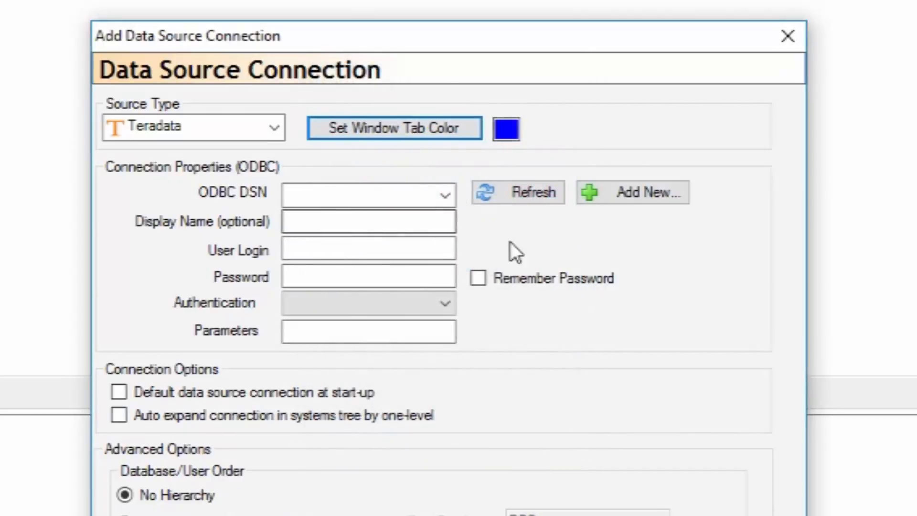
pyautogui.click(632, 192)
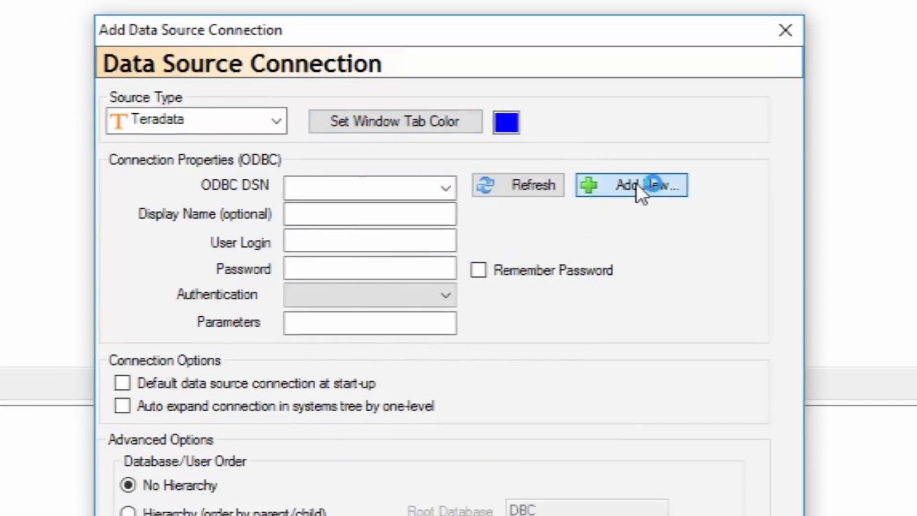
# Add a new System DSN that uses the Teradata ODBC driver
pyautogui.click(631, 184)
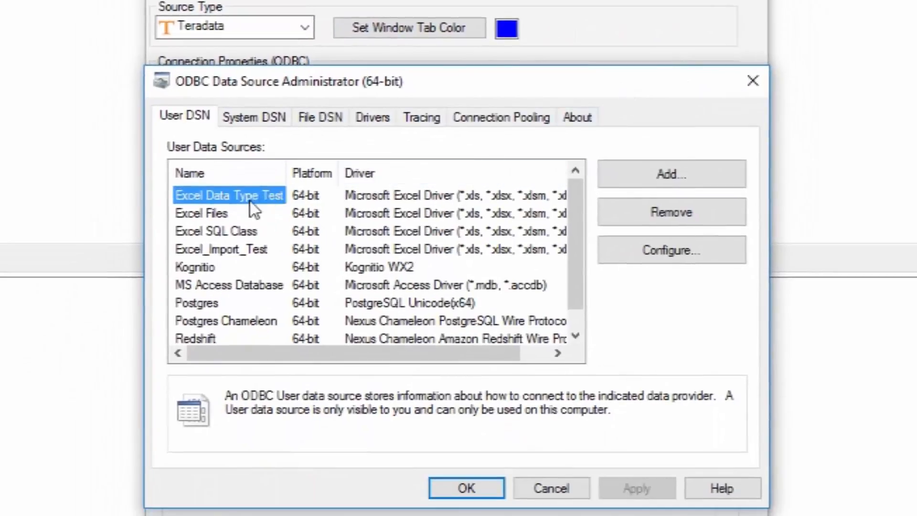
pyautogui.click(253, 117)
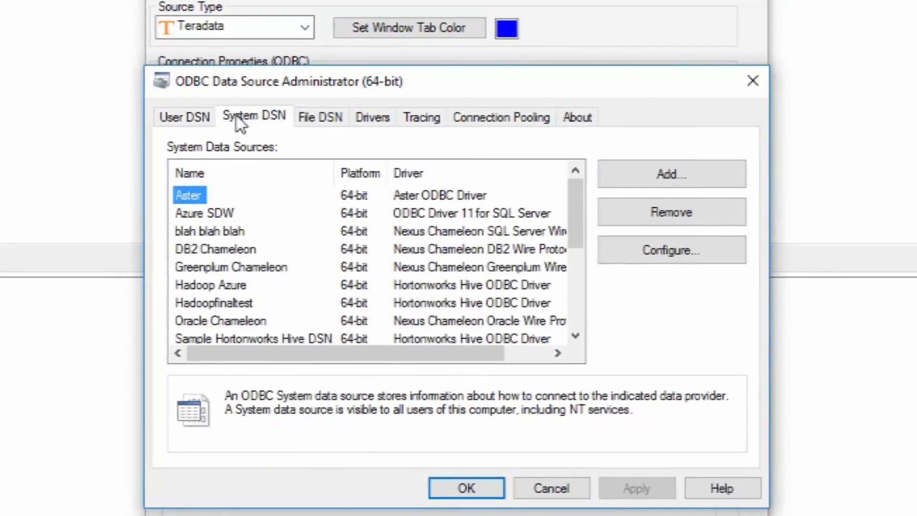
pyautogui.click(184, 117)
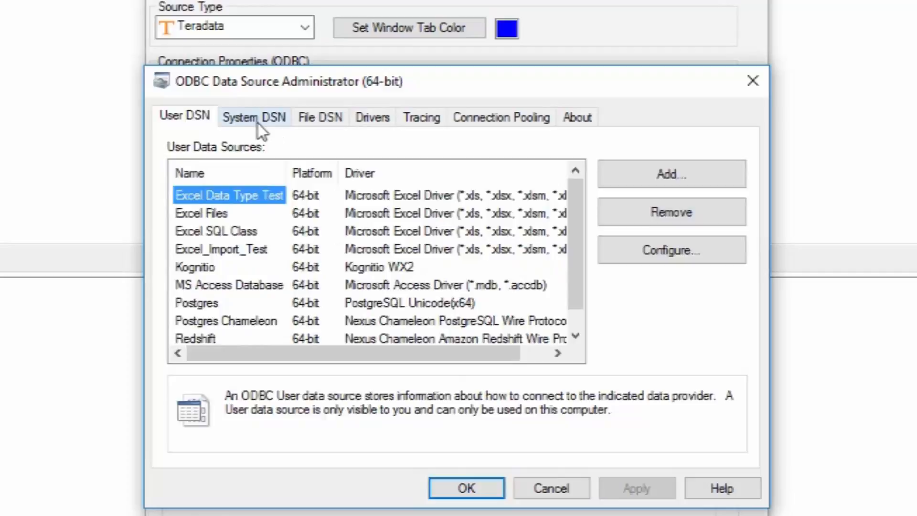
pyautogui.click(254, 117)
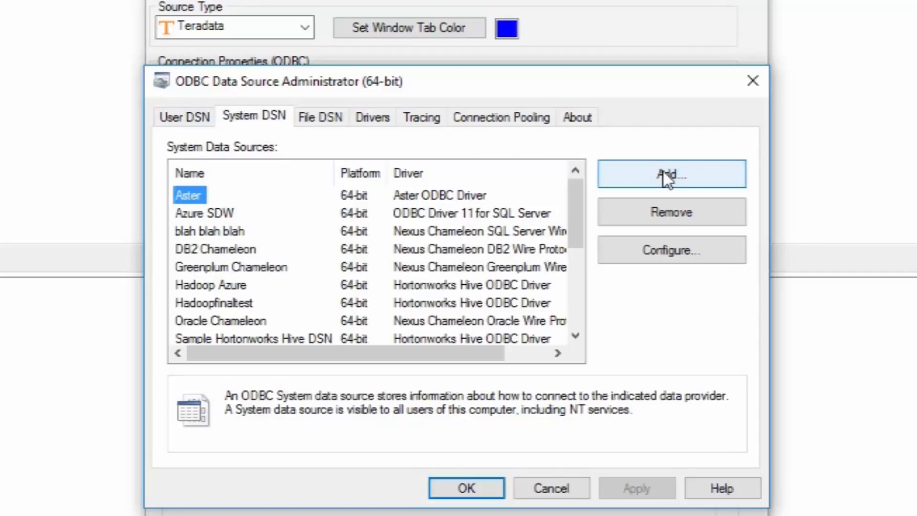
pyautogui.click(671, 174)
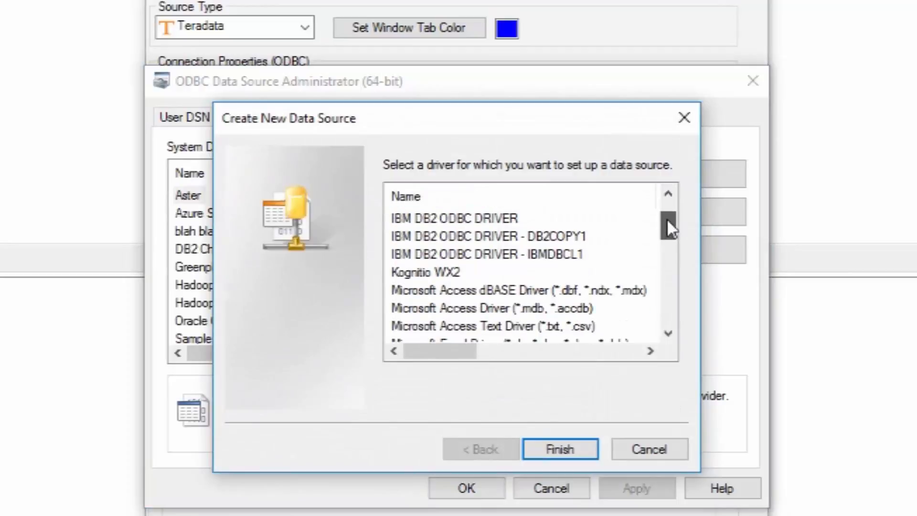
pyautogui.scroll(-3)
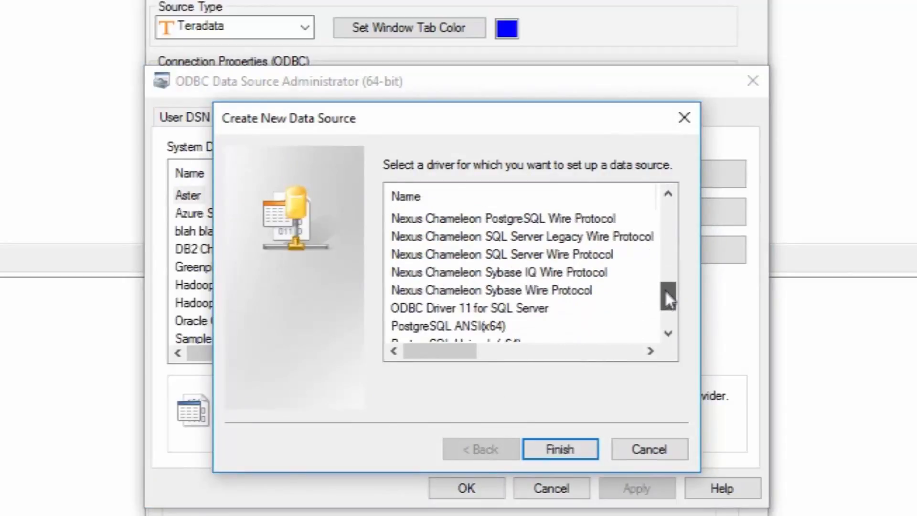
pyautogui.scroll(-3)
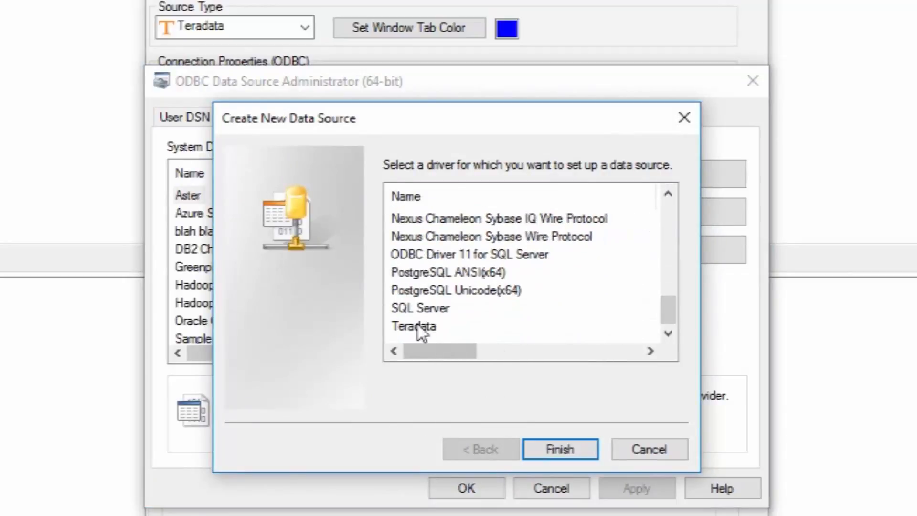
pyautogui.click(414, 326)
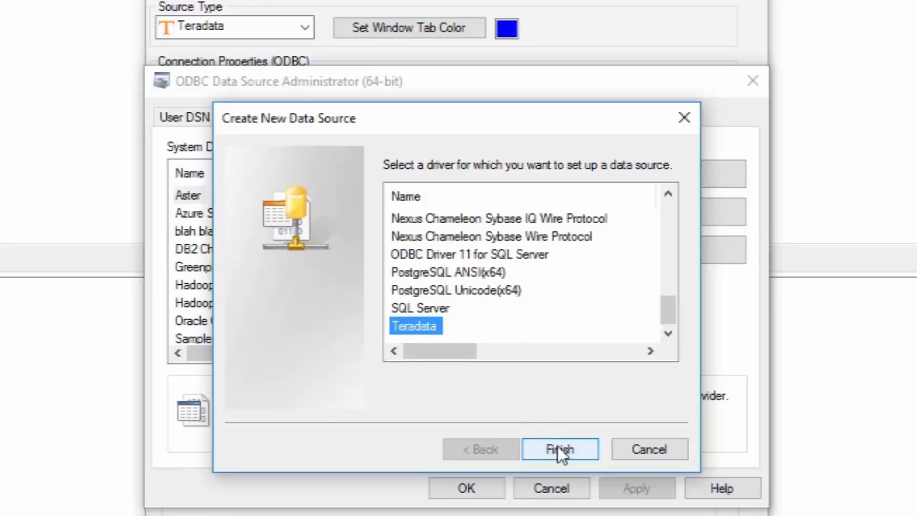
pyautogui.click(559, 449)
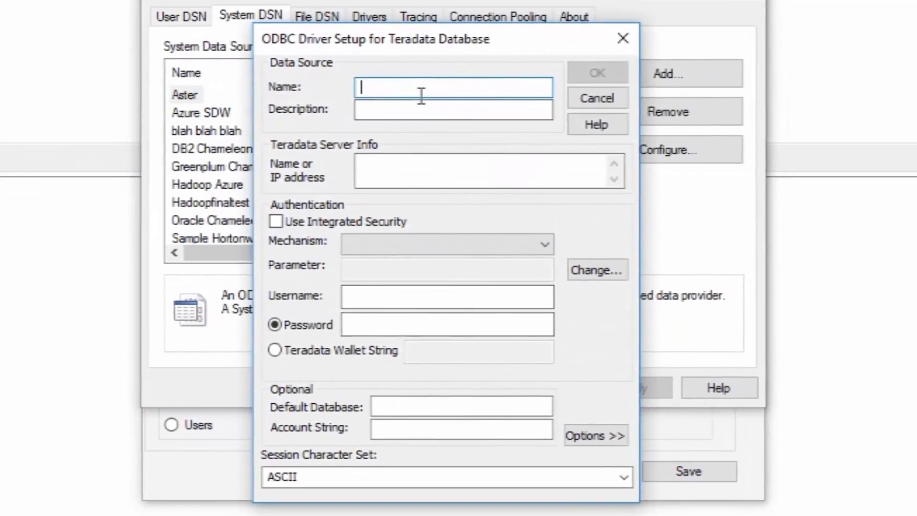
# Save the 'Teradata Virtual' data source with username dbc and its password stored
pyautogui.write('Teradata Virtual')
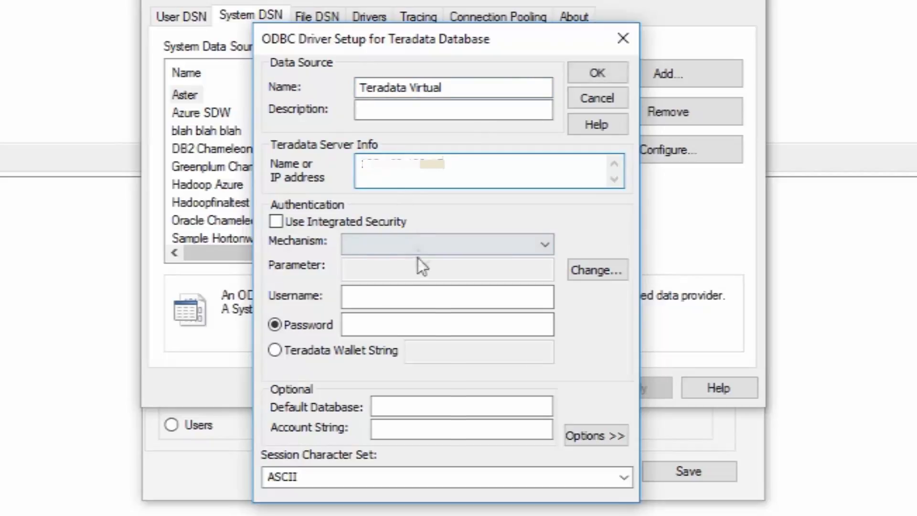
pyautogui.click(447, 296)
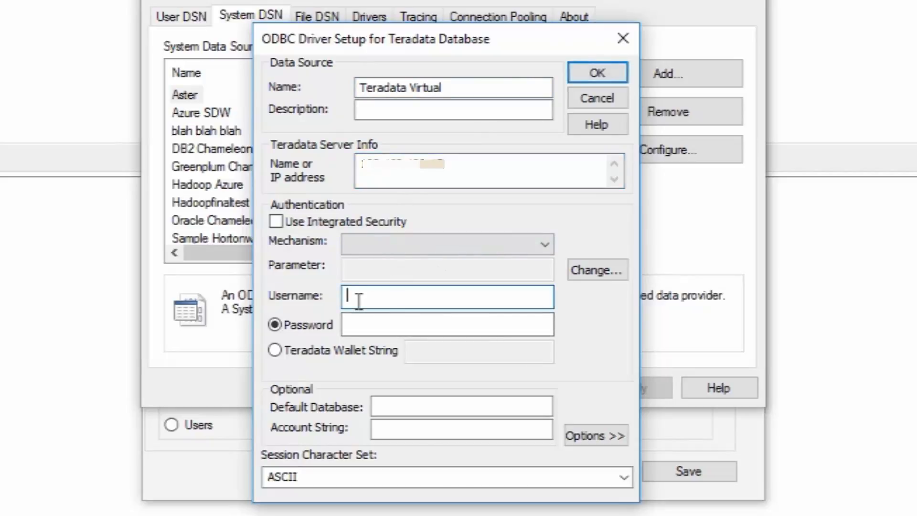
pyautogui.write('dbc')
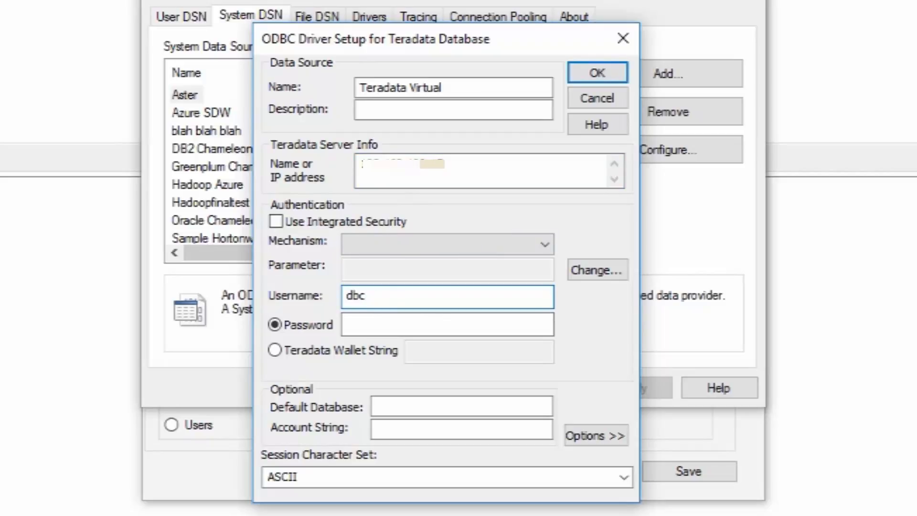
pyautogui.click(447, 325)
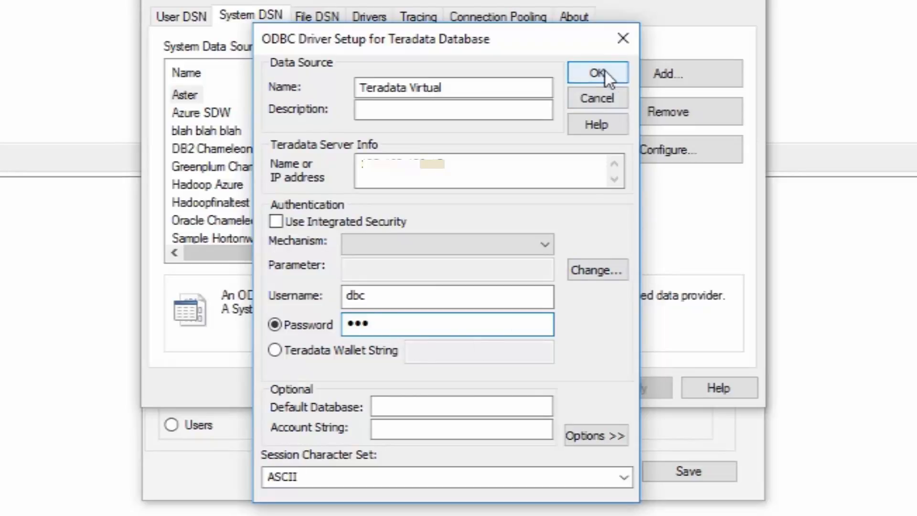
pyautogui.click(597, 73)
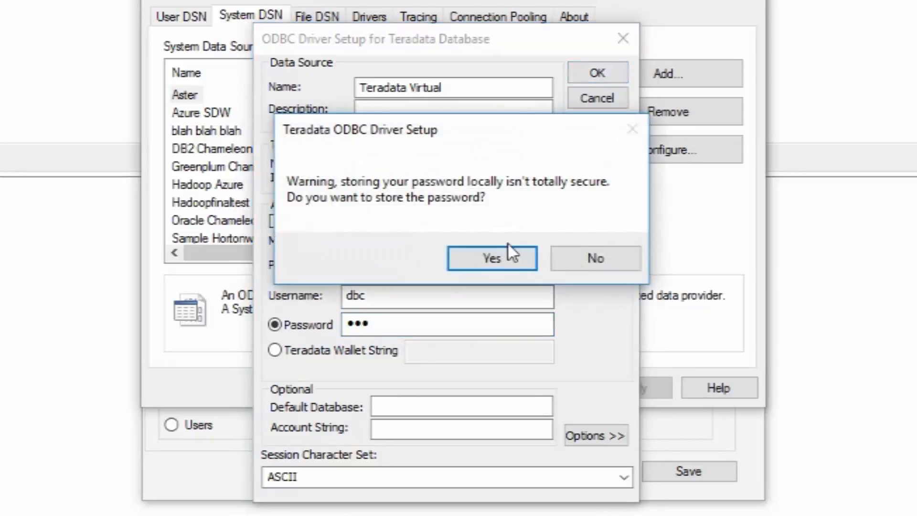
pyautogui.click(491, 258)
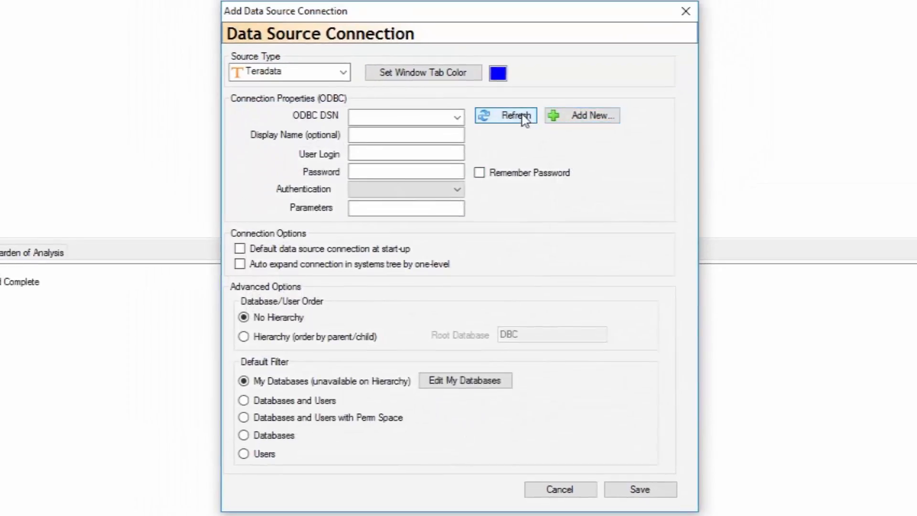
# Refresh the DSN list, choose Teradata Virtual, and enable Remember Password
pyautogui.click(458, 117)
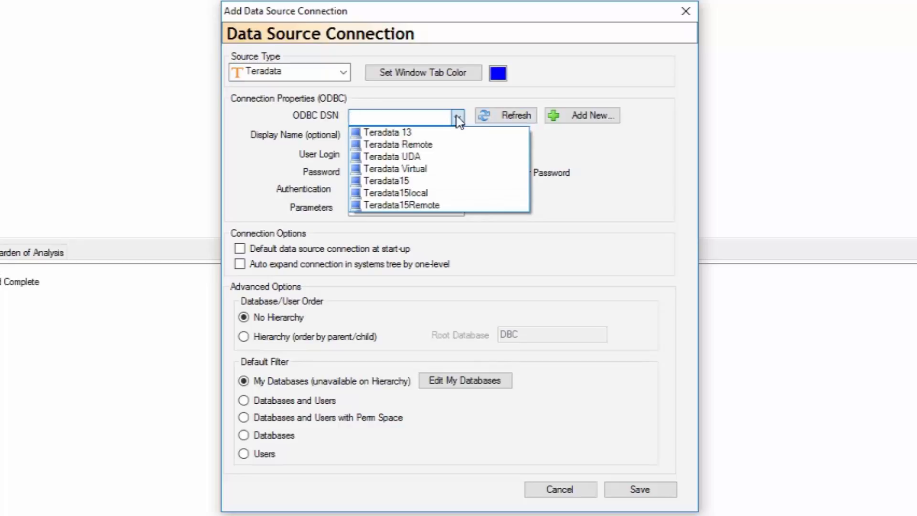
pyautogui.moveTo(396, 169)
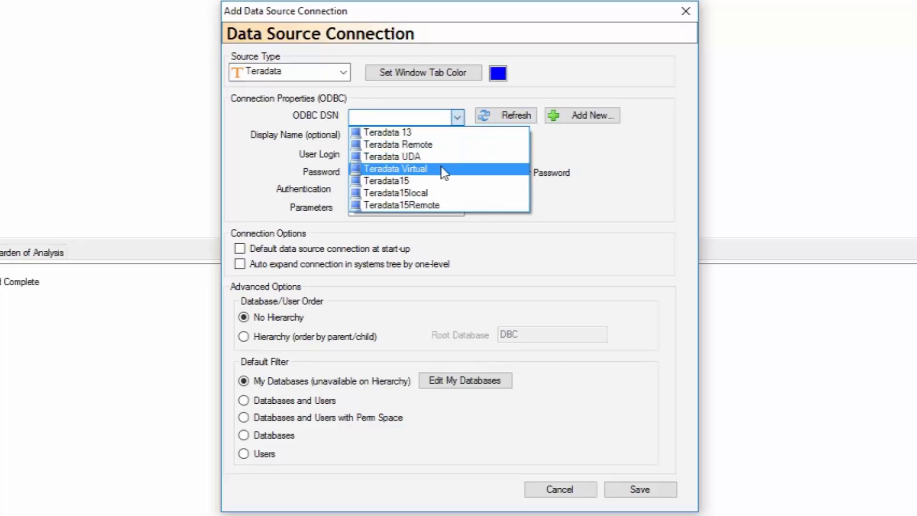
pyautogui.click(395, 169)
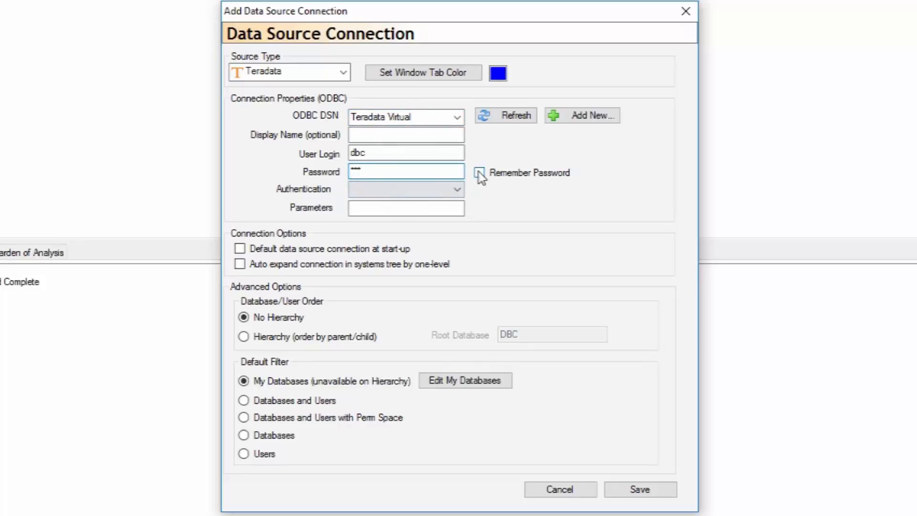
pyautogui.click(480, 173)
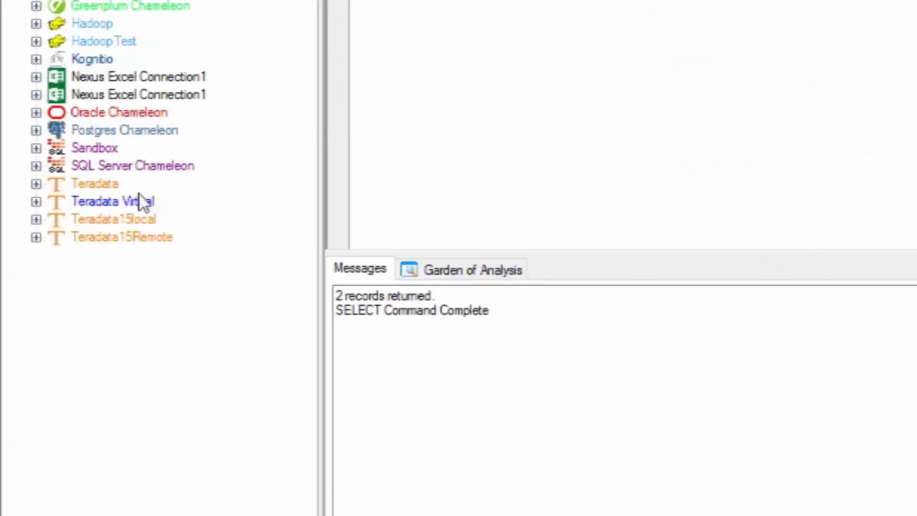
# Expand Teradata Virtual and then DBC to reveal its object folders
pyautogui.click(113, 201)
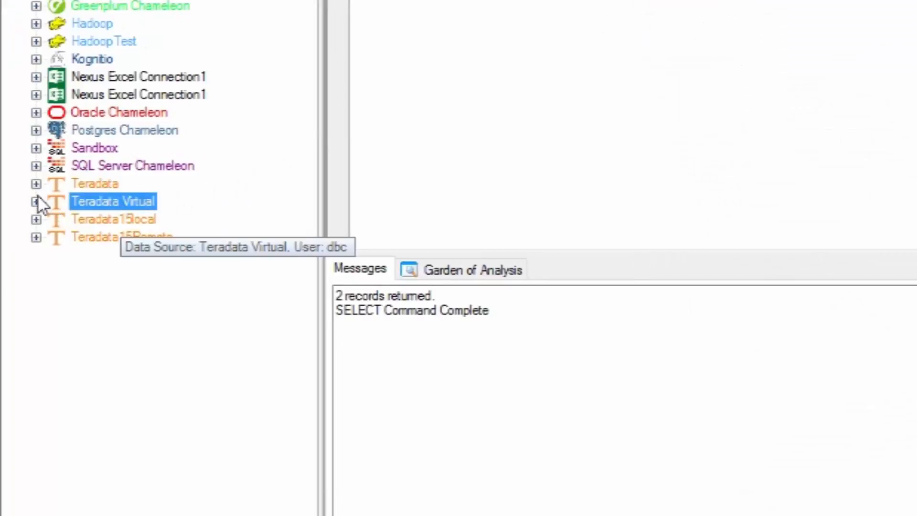
pyautogui.click(35, 201)
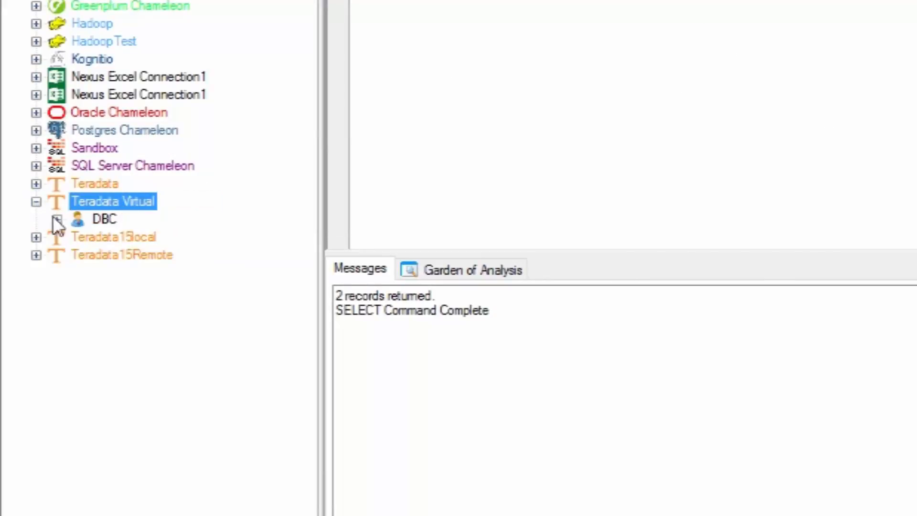
pyautogui.click(79, 219)
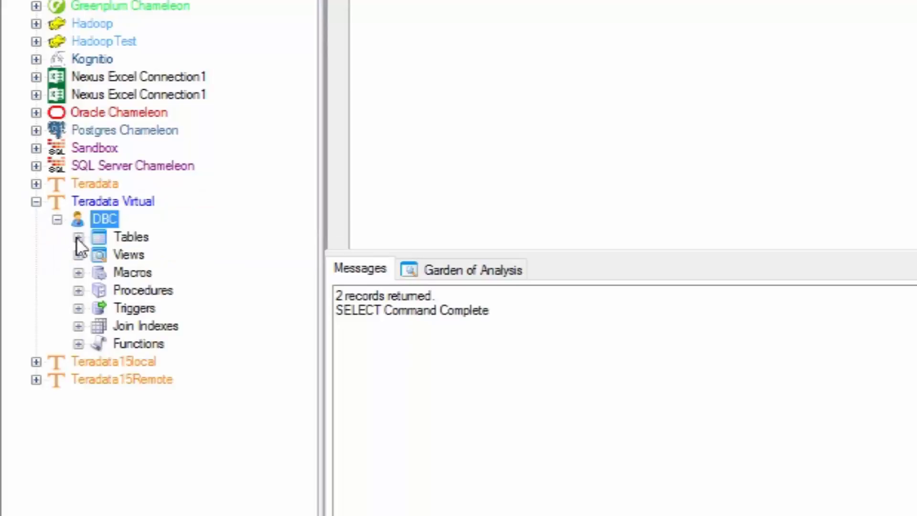